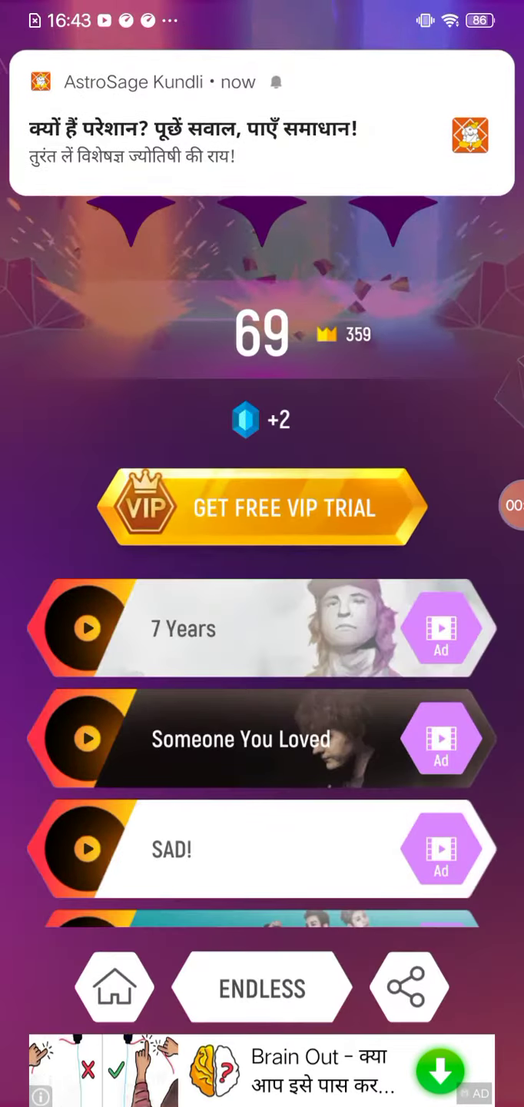
# Scroll the song list, start a song, and hop until missing at score 78.
pyautogui.scroll(-3)
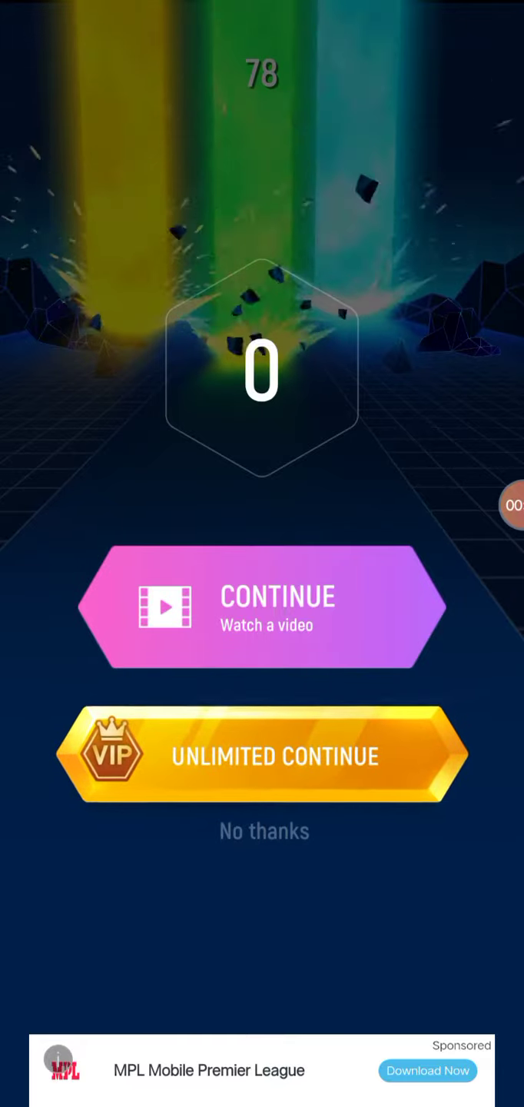
# Decline the continue offer and restart the song, hopping perfectly up to 50.
pyautogui.click(264, 608)
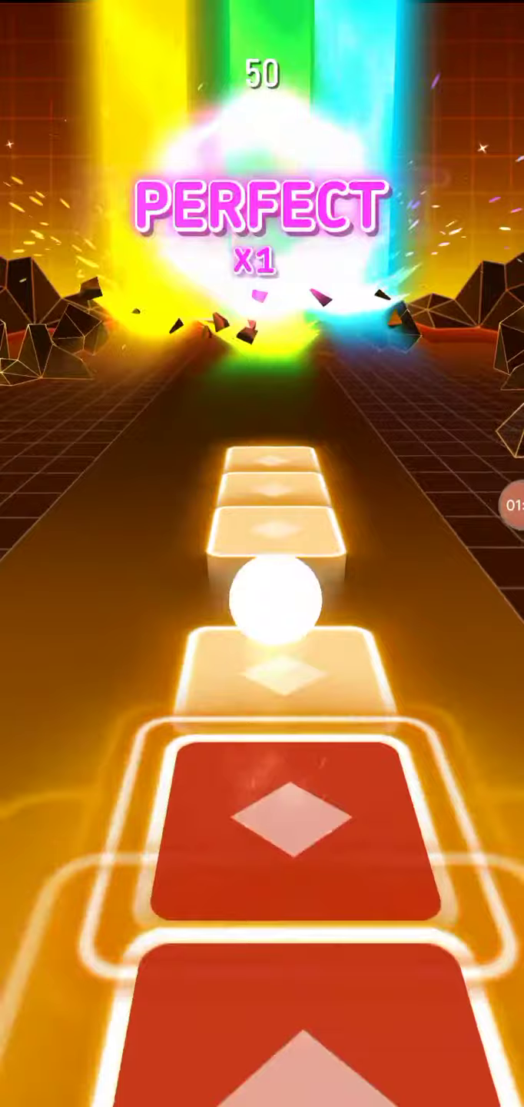
# Keep hopping the ball across the tiles until the run ends at 345.
pyautogui.click(263, 808)
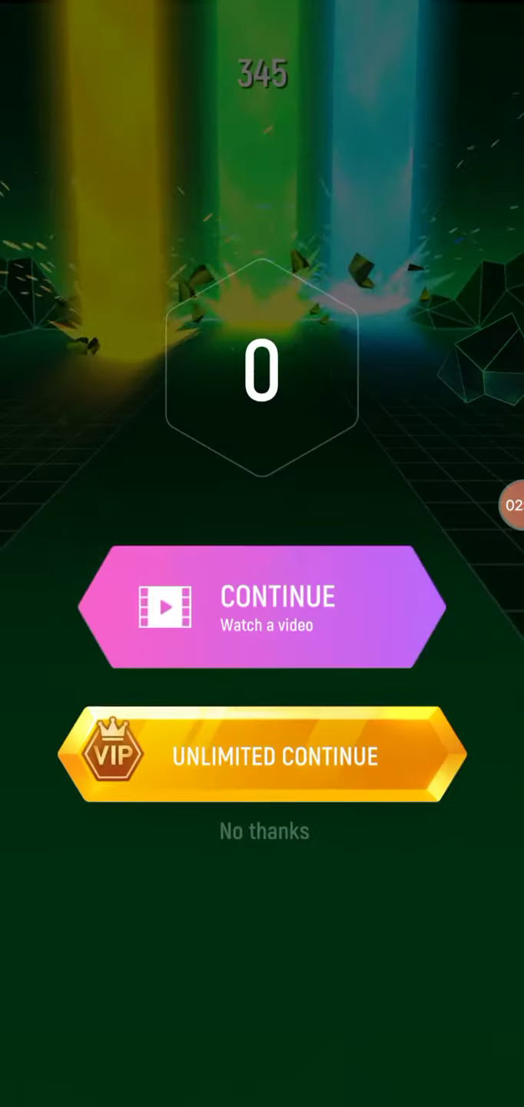
# Skip continuing to show Believer results: 345, best 359, two stars, +8 gems.
pyautogui.click(263, 607)
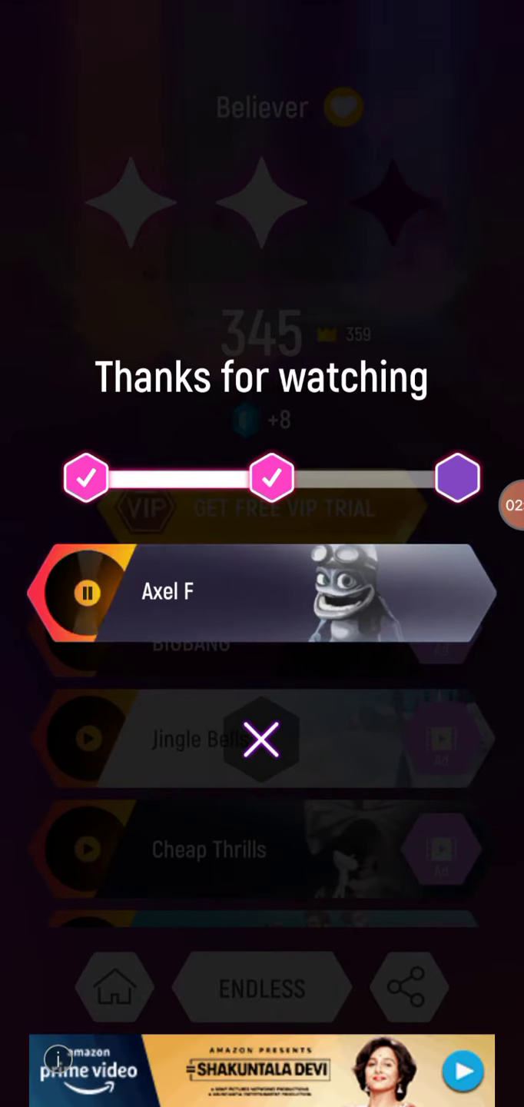
pyautogui.click(261, 741)
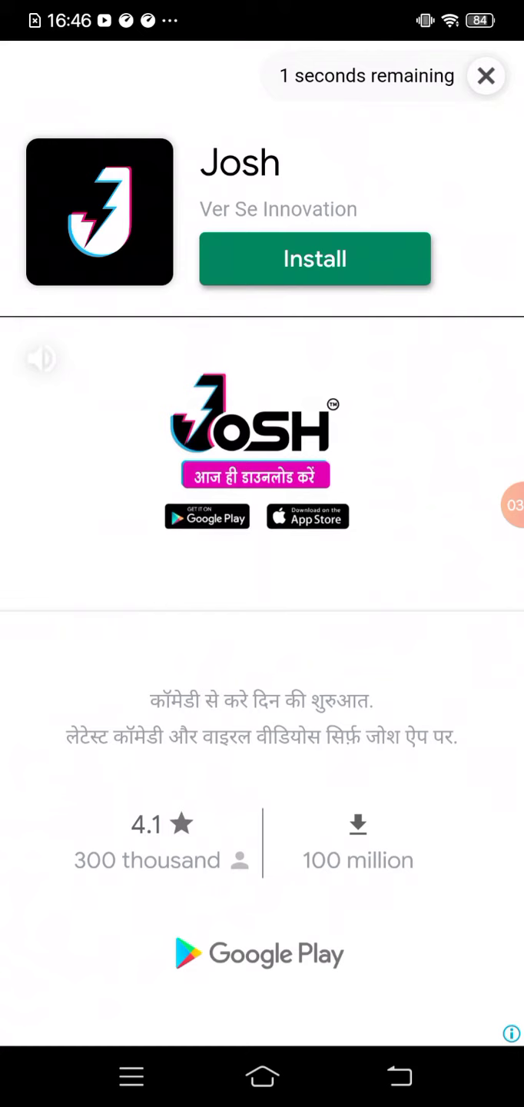
# Close the Josh app ad with the top-right X after its countdown.
pyautogui.click(313, 258)
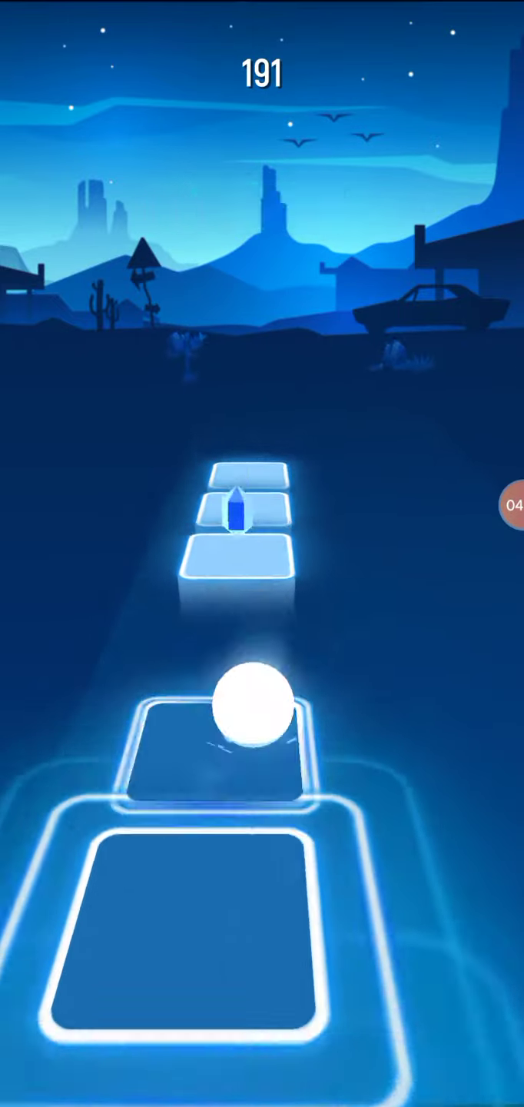
# Steer through the desert track to the song's end, scoring a new best of 942.
pyautogui.click(253, 731)
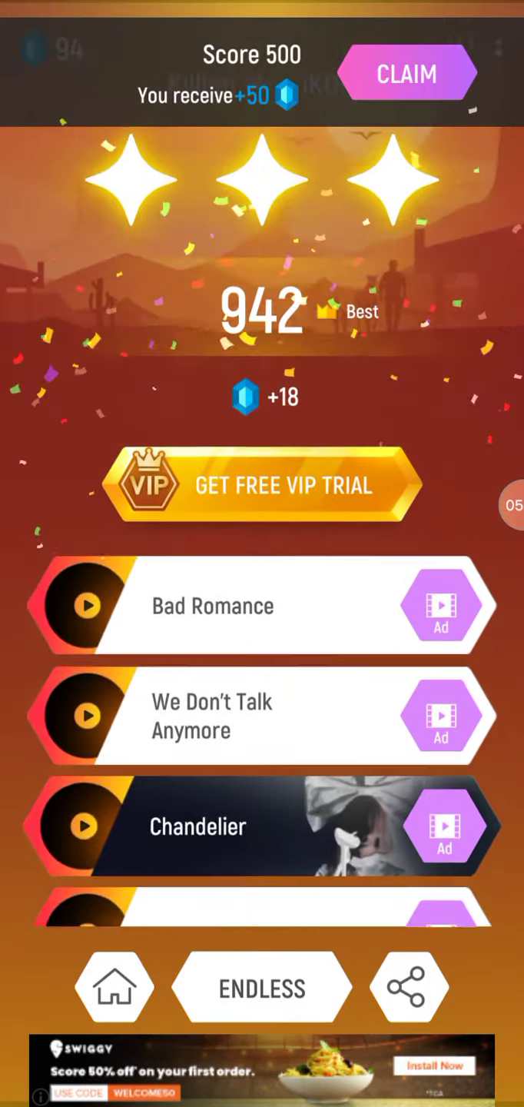
pyautogui.scroll(-3)
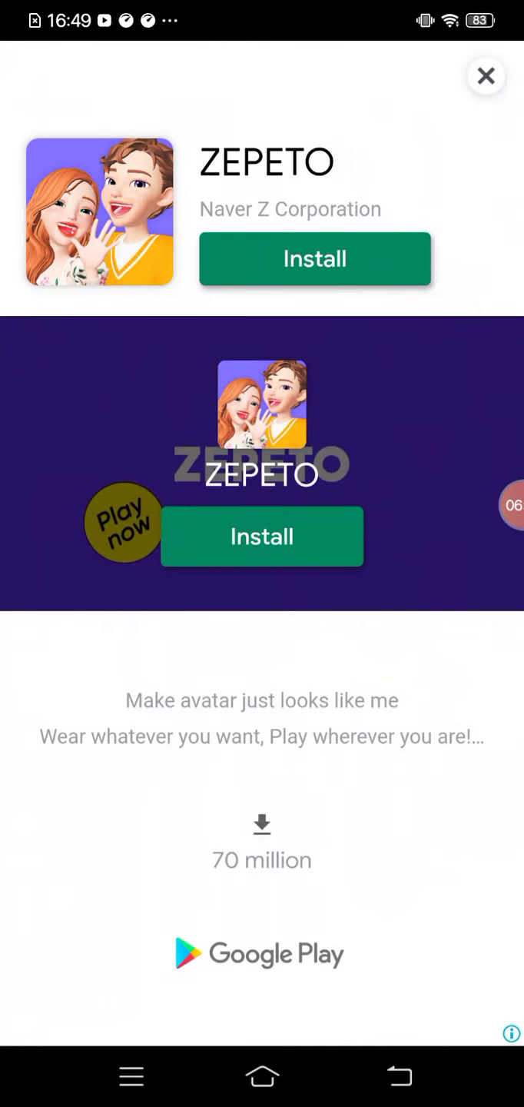
pyautogui.click(486, 76)
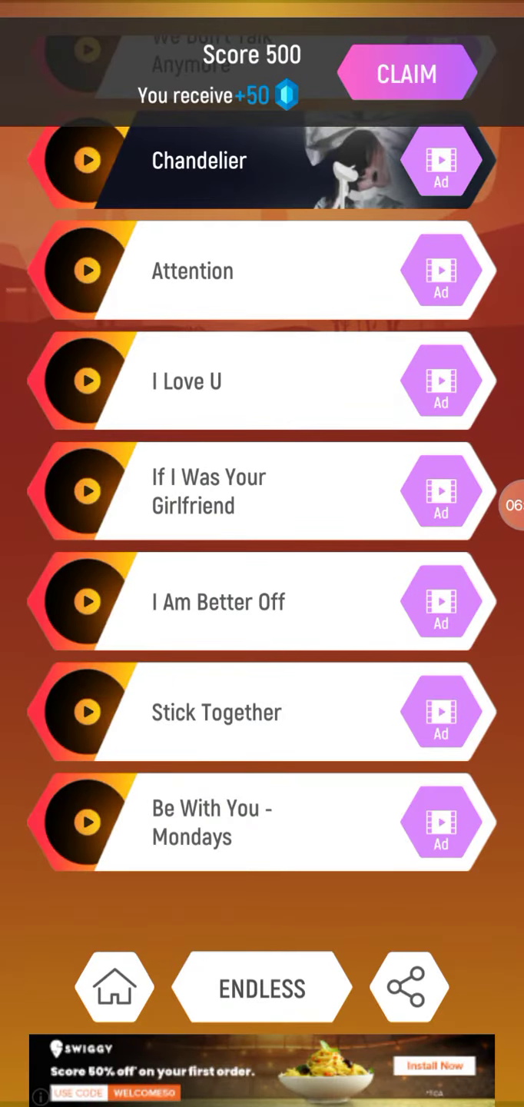